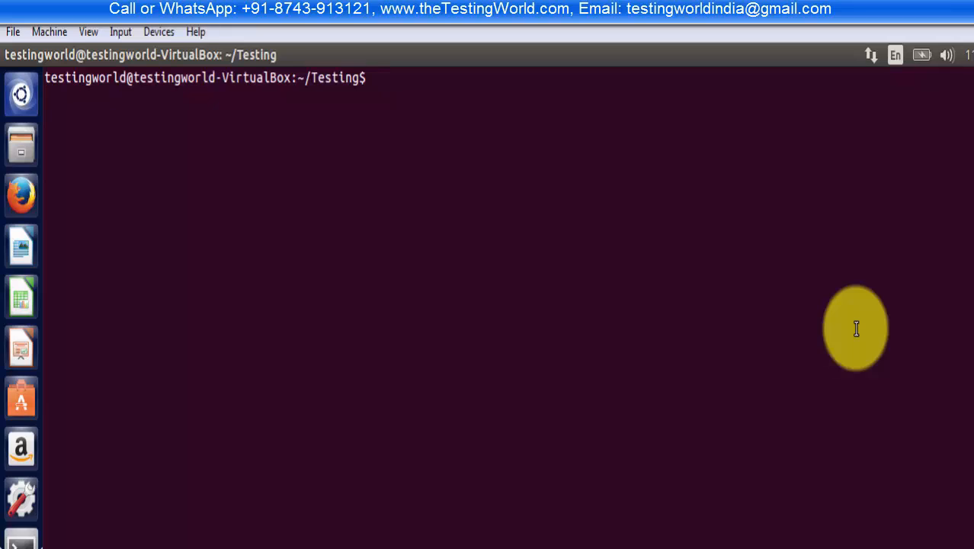
# Print the full process listing stored in Res1.txt using cat
pyautogui.write('c')
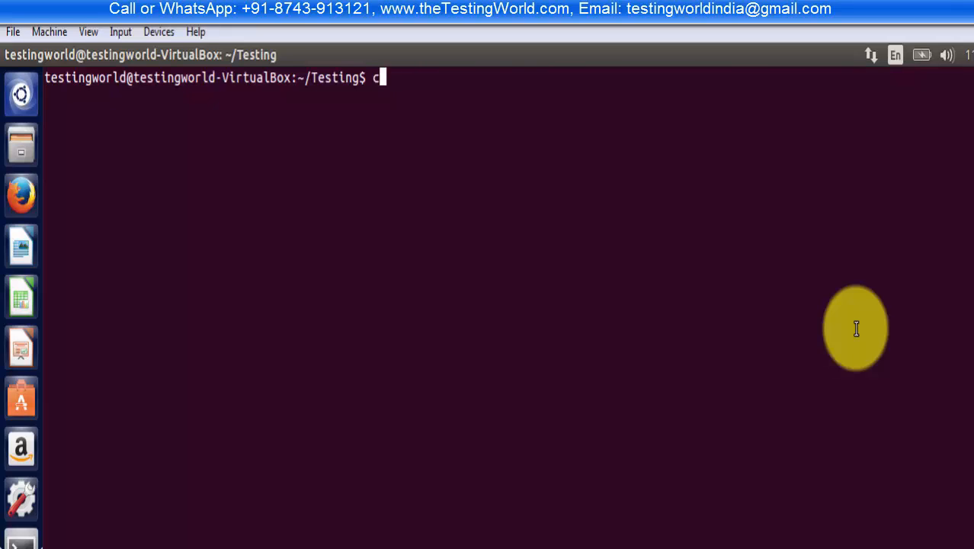
pyautogui.write('at Res1.txt')
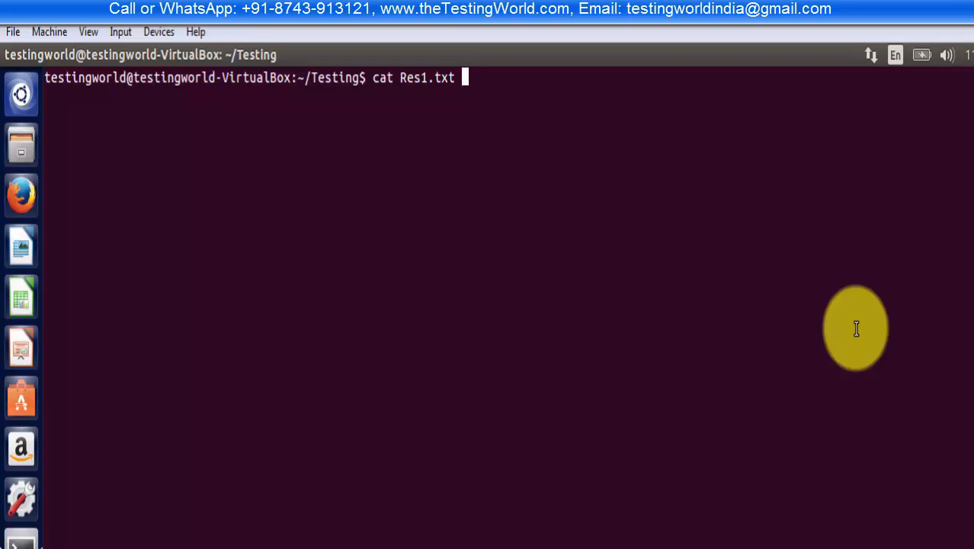
pyautogui.press('Return')
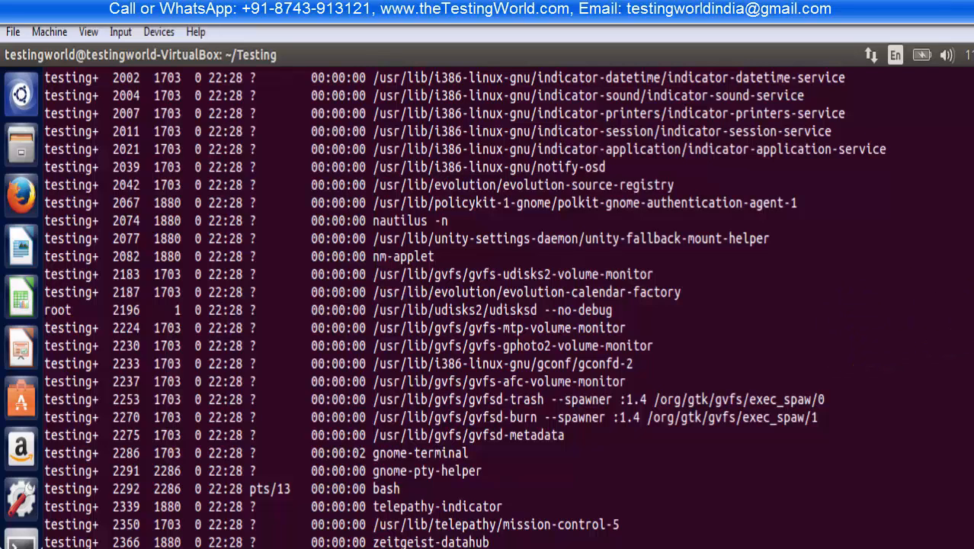
pyautogui.moveTo(924, 475)
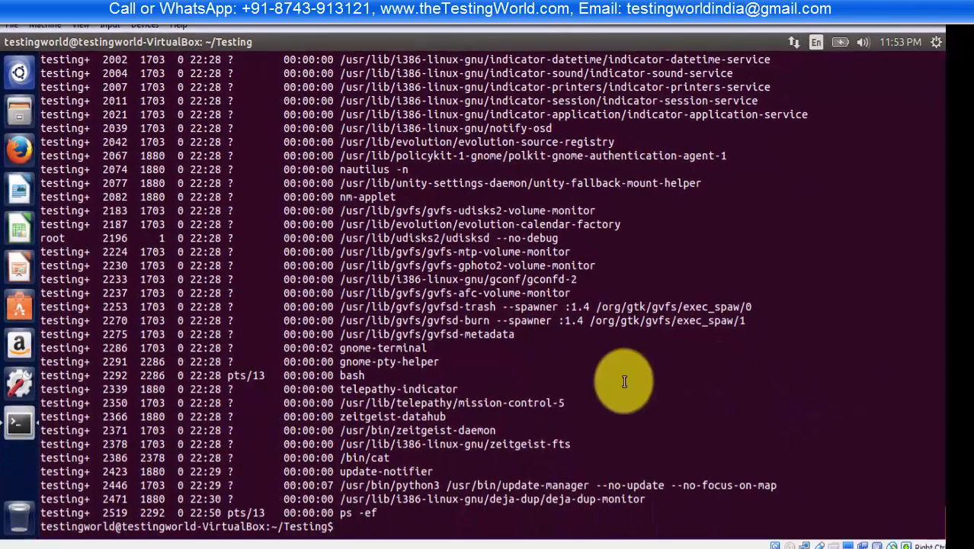
pyautogui.moveTo(592, 377)
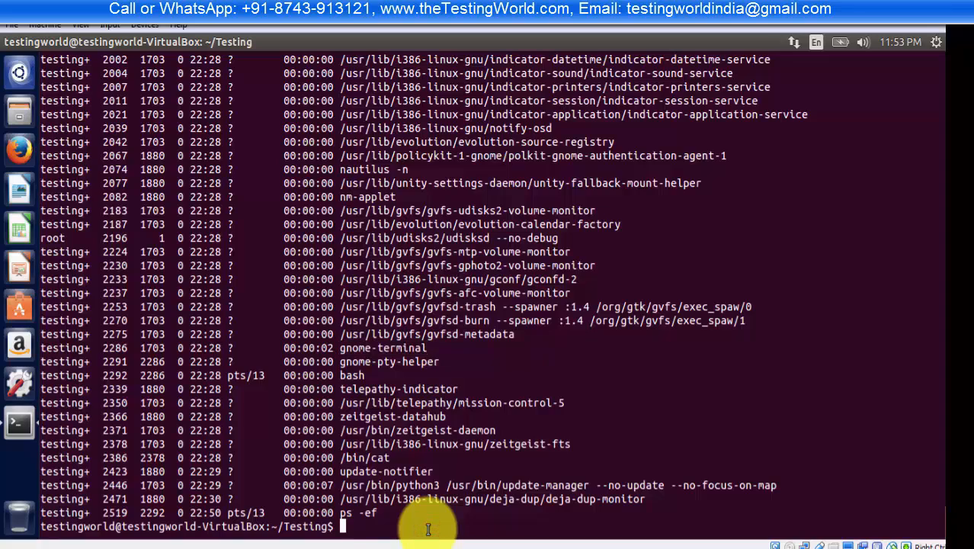
# Run grep "terminal" on file2.txt, which returns no matches
pyautogui.write('grep')
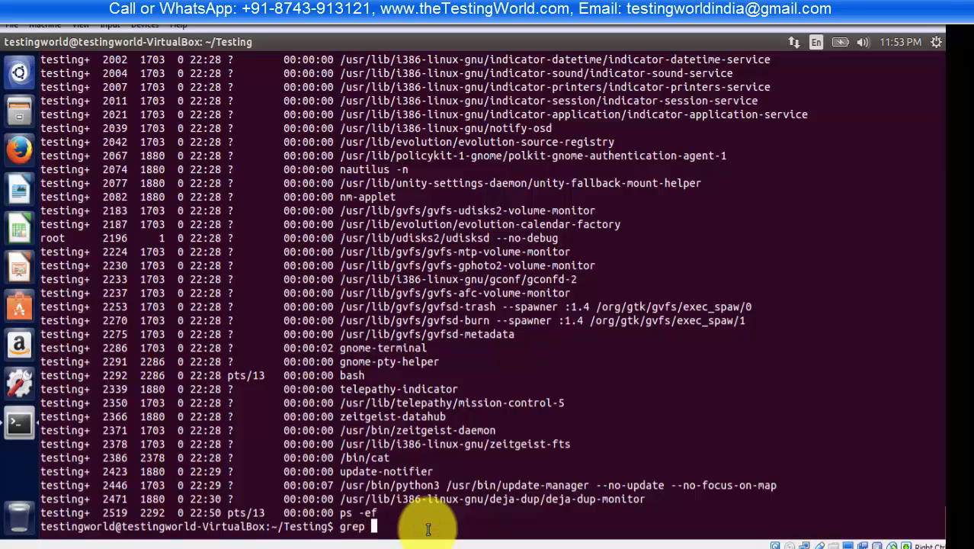
pyautogui.write('"')
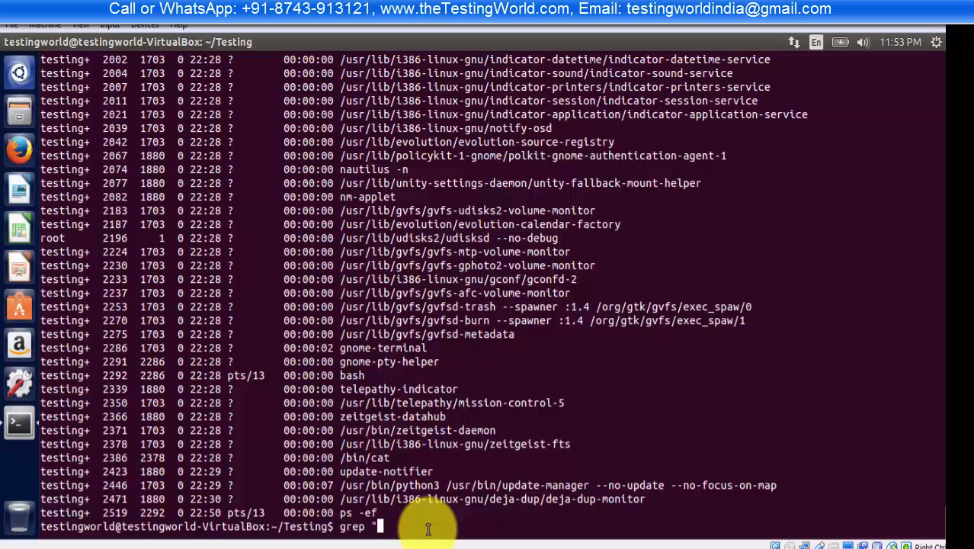
pyautogui.write('ter')
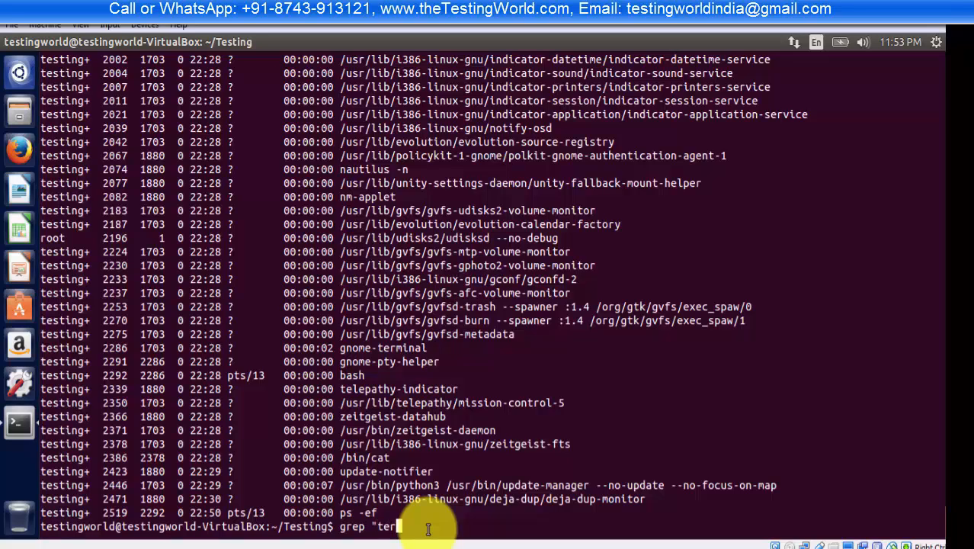
pyautogui.write('mi')
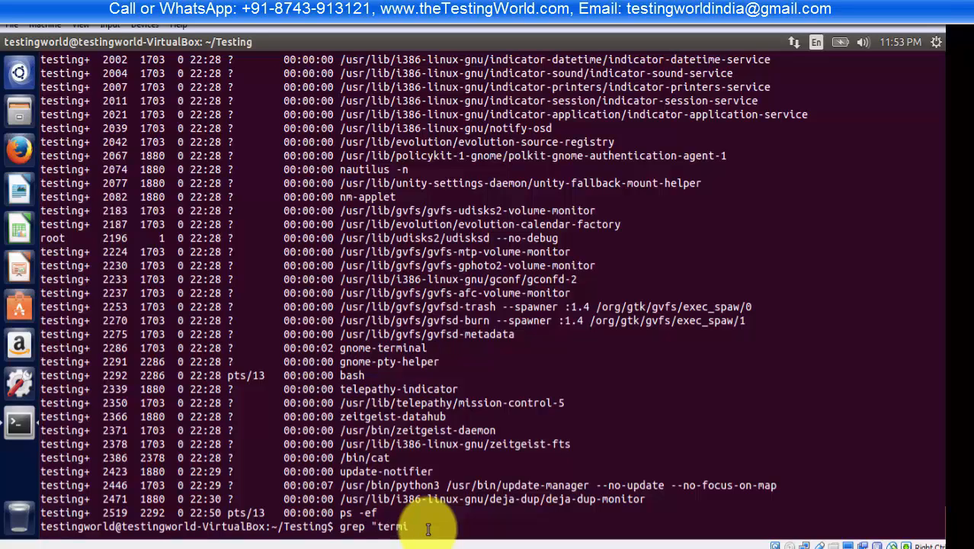
pyautogui.write('nal')
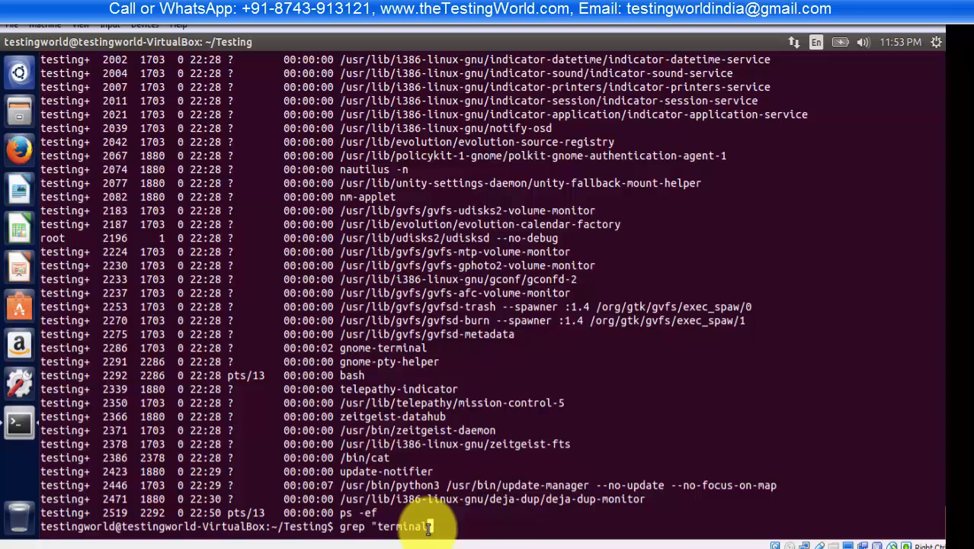
pyautogui.write('file')
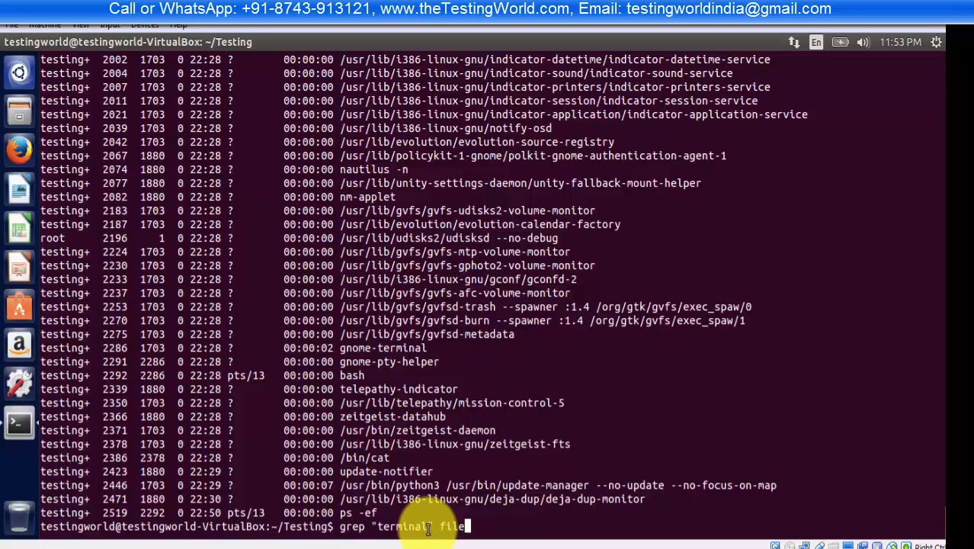
pyautogui.write('2.txt')
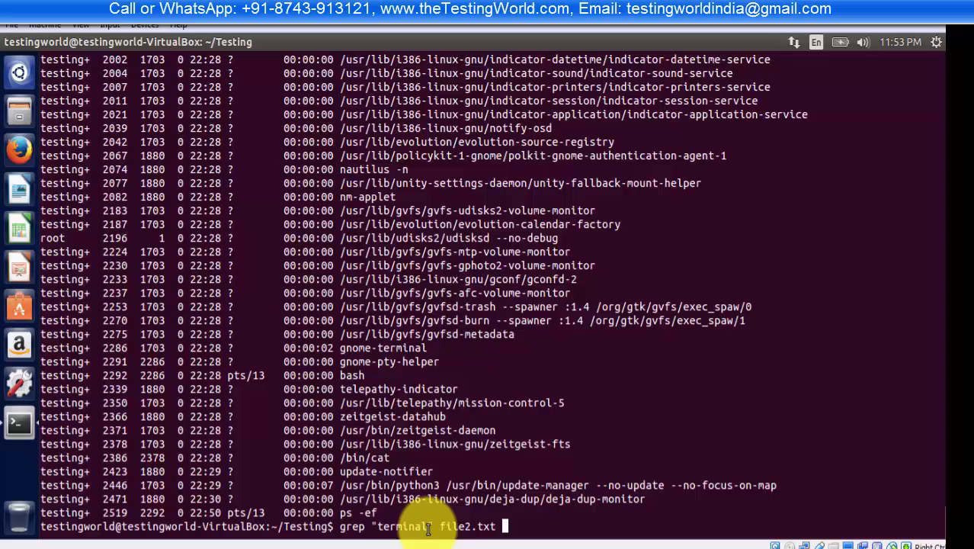
pyautogui.press('Return')
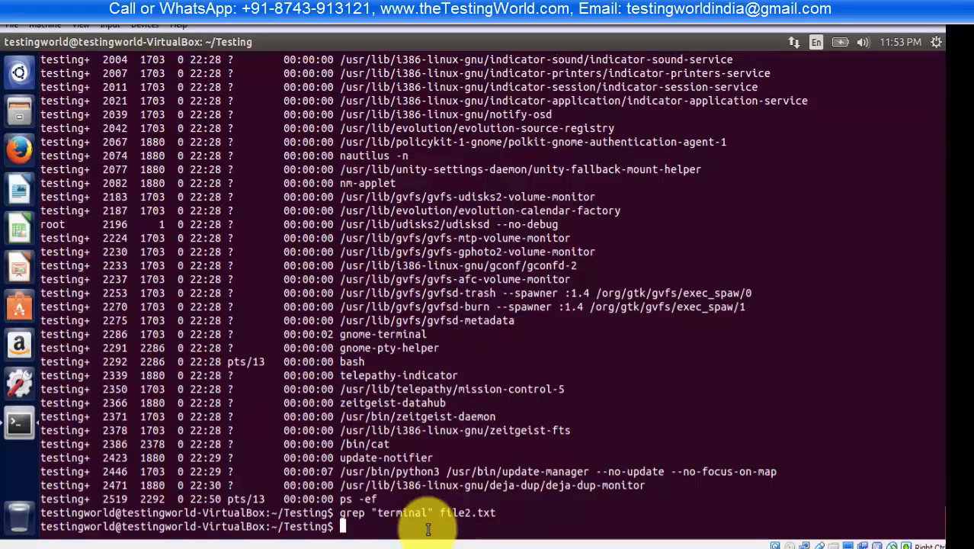
# Recall the grep "terminal" command and retarget it at Res1.txt
pyautogui.write('grep "terminal" file2.tx')
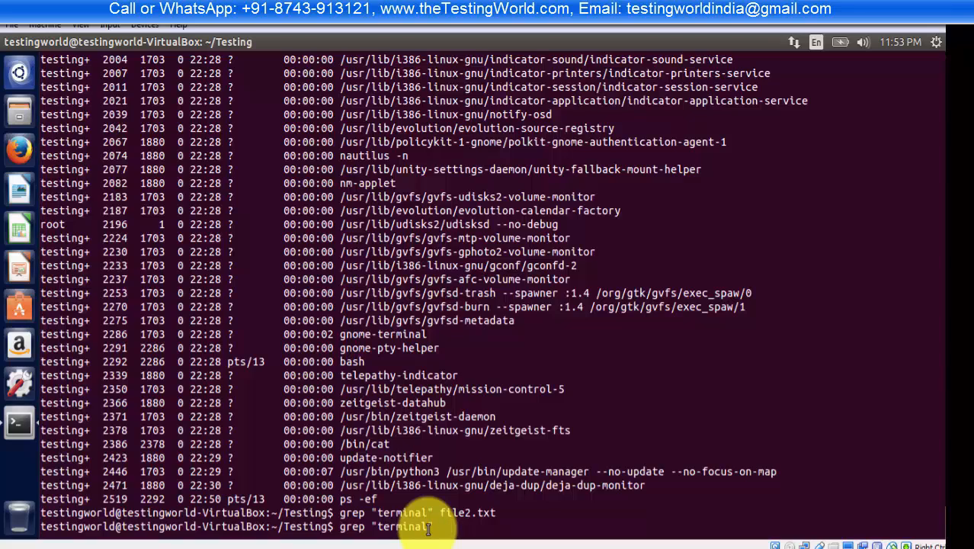
pyautogui.write('Res1.txt')
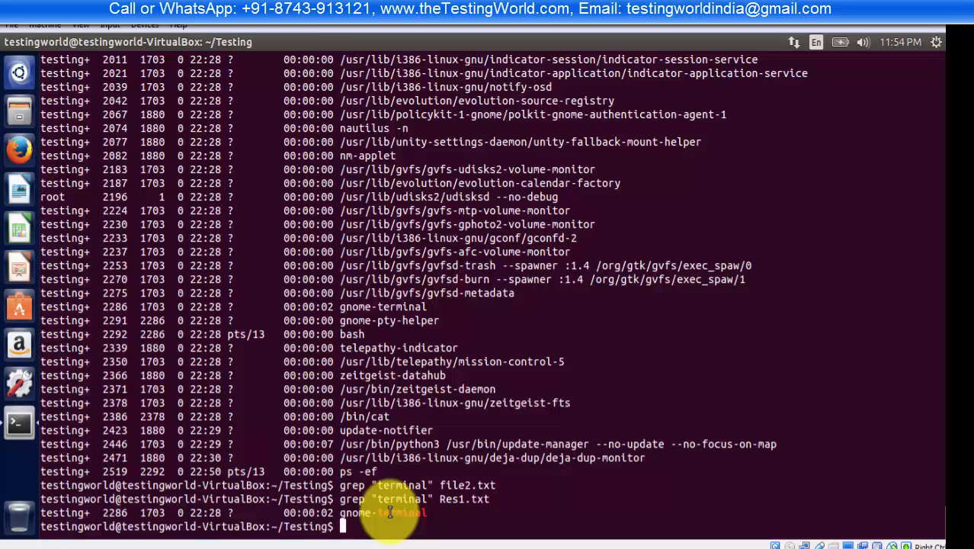
pyautogui.moveTo(453, 446)
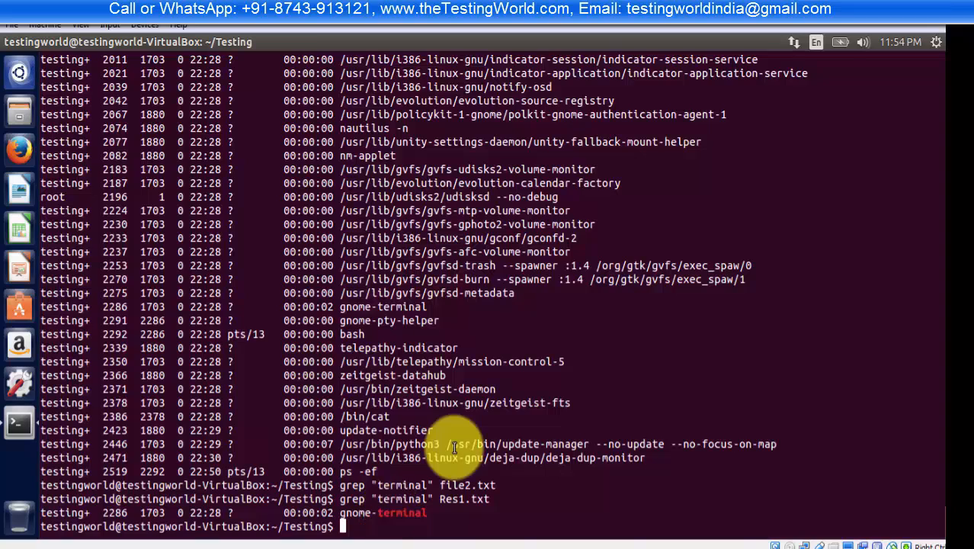
pyautogui.moveTo(419, 448)
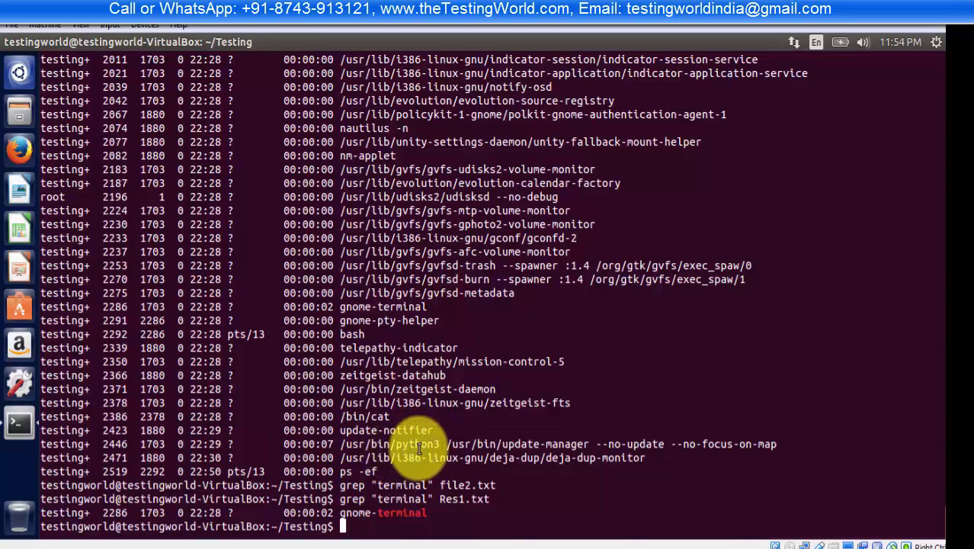
pyautogui.moveTo(488, 360)
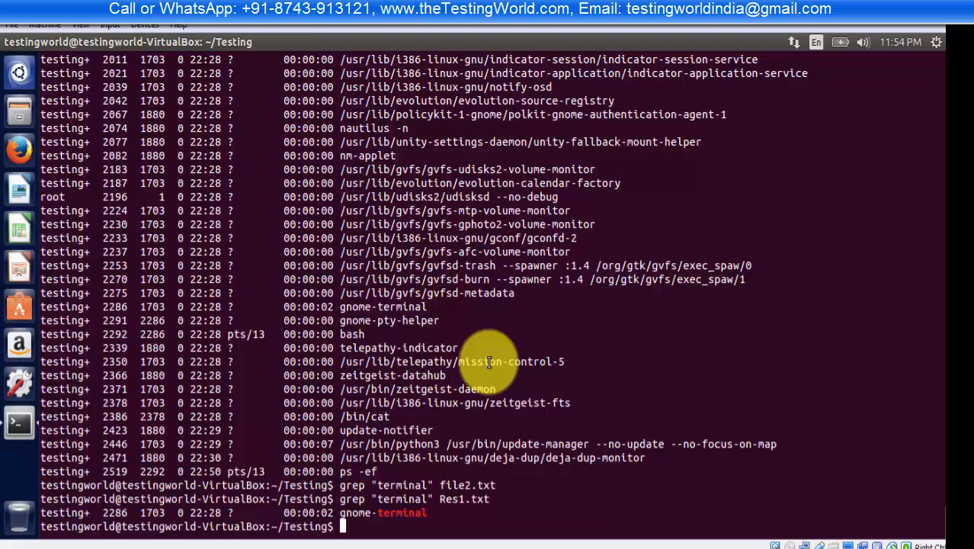
pyautogui.moveTo(704, 367)
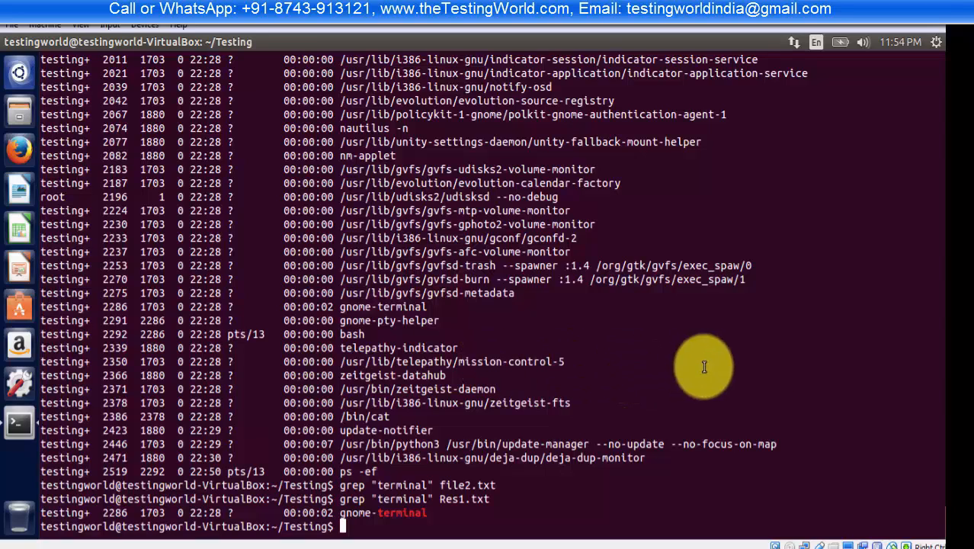
pyautogui.moveTo(412, 82)
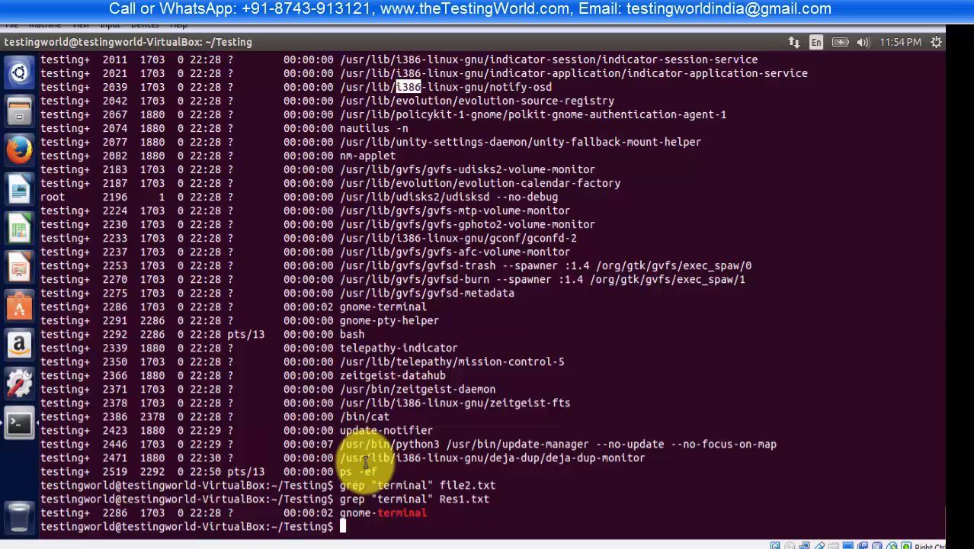
# Run grep "i386" Res1.txt to list every i386-linux-gnu process line
pyautogui.write('grep')
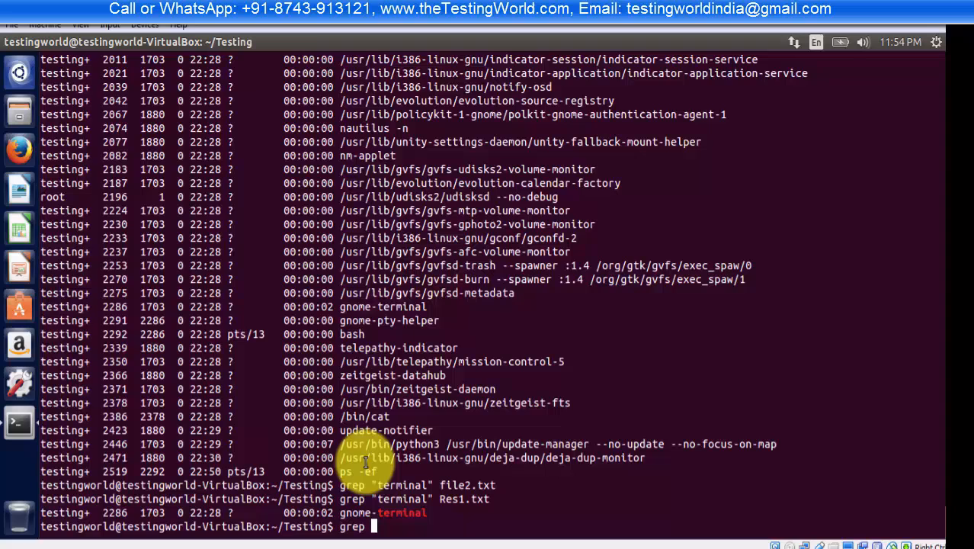
pyautogui.write('"')
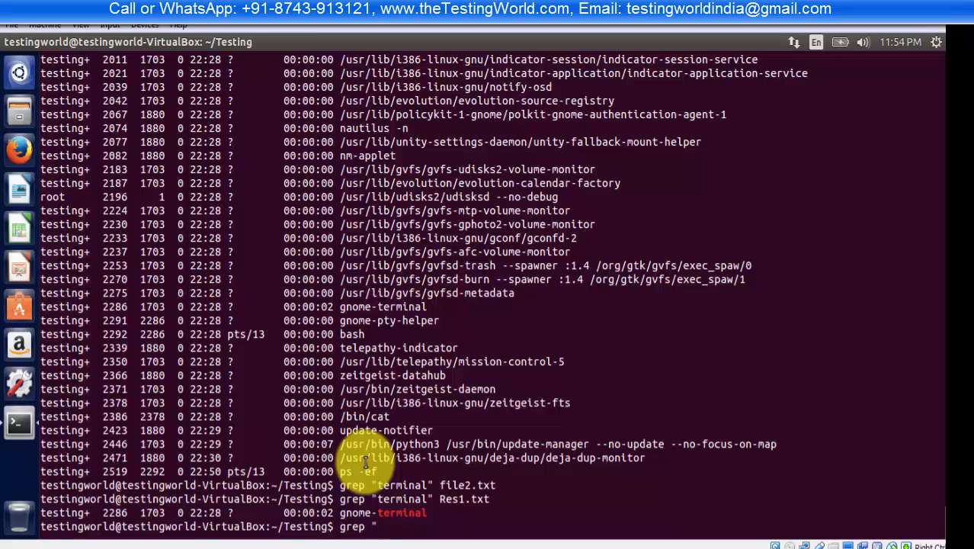
pyautogui.write('i38')
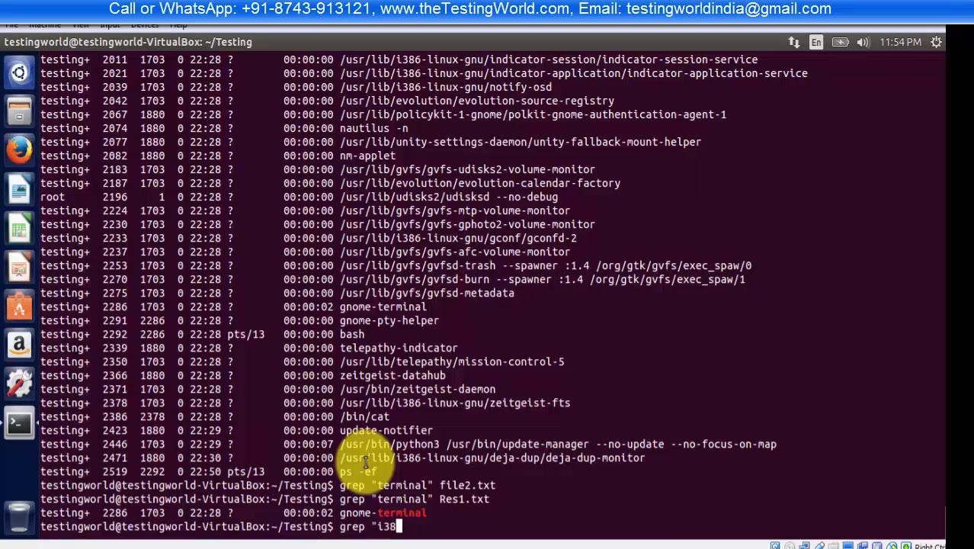
pyautogui.write('"')
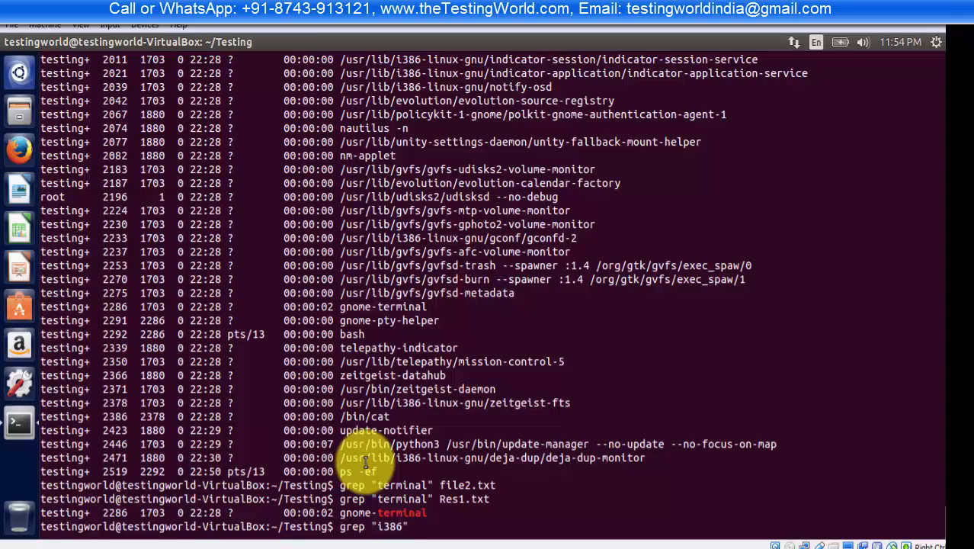
pyautogui.write('Res1.txt')
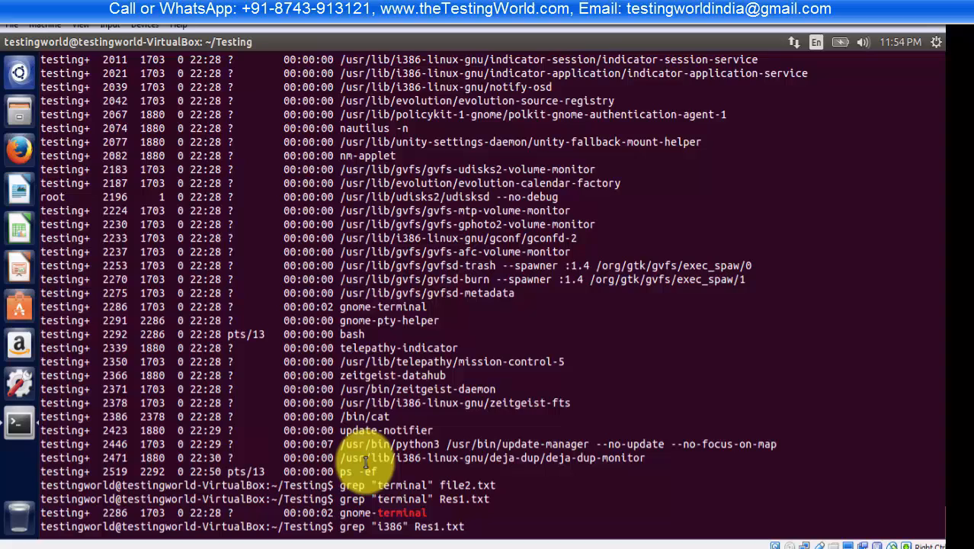
pyautogui.press('Return')
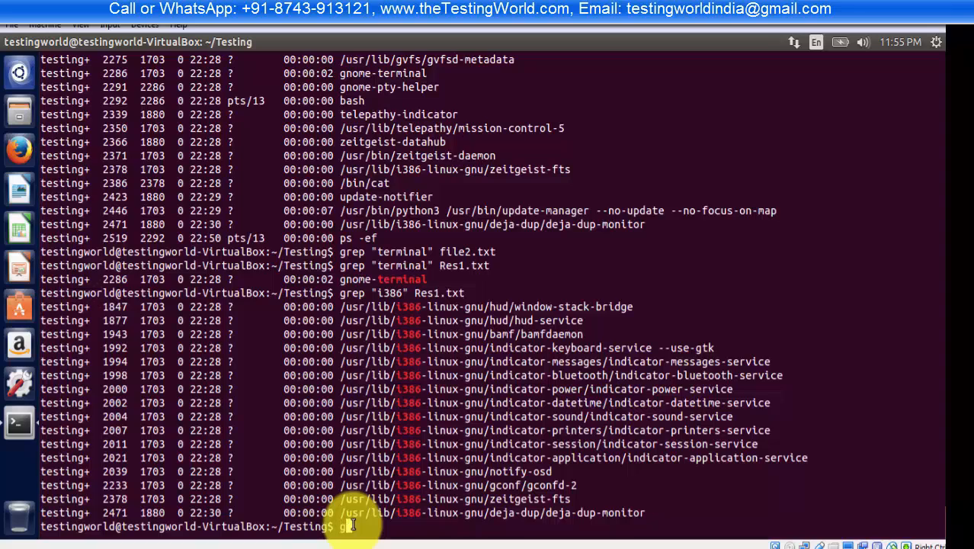
# Run grep -n "i386" Res1.txt to list the i386 matches with line numbers
pyautogui.write('grep')
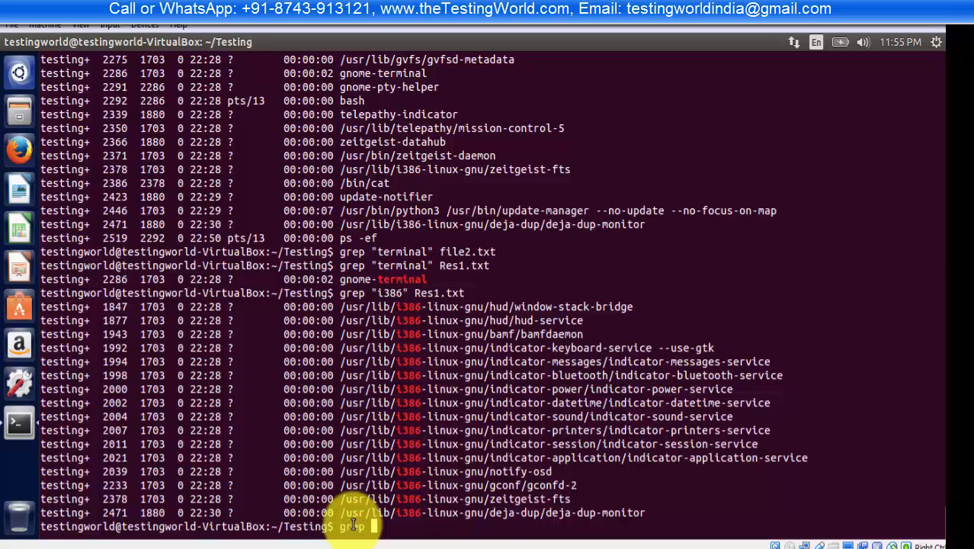
pyautogui.write('-n "')
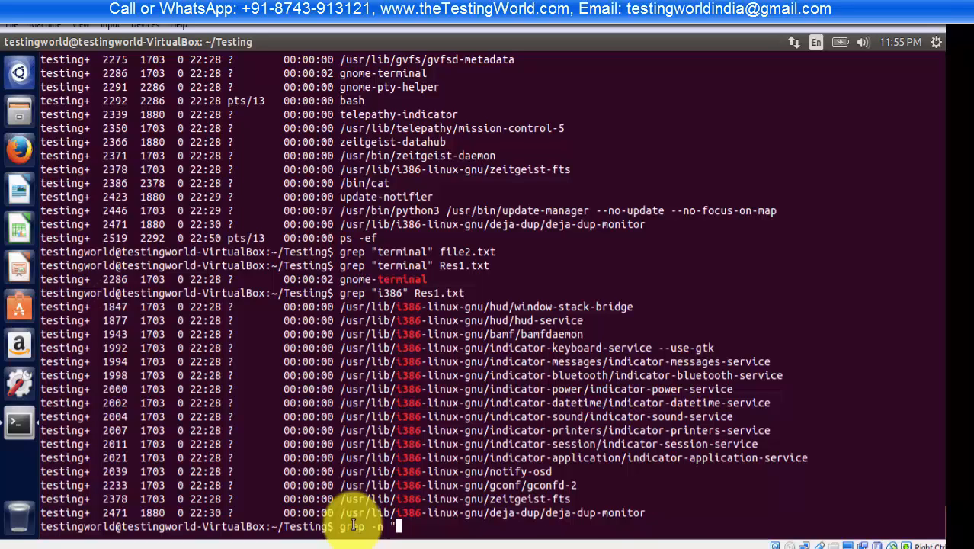
pyautogui.write('i')
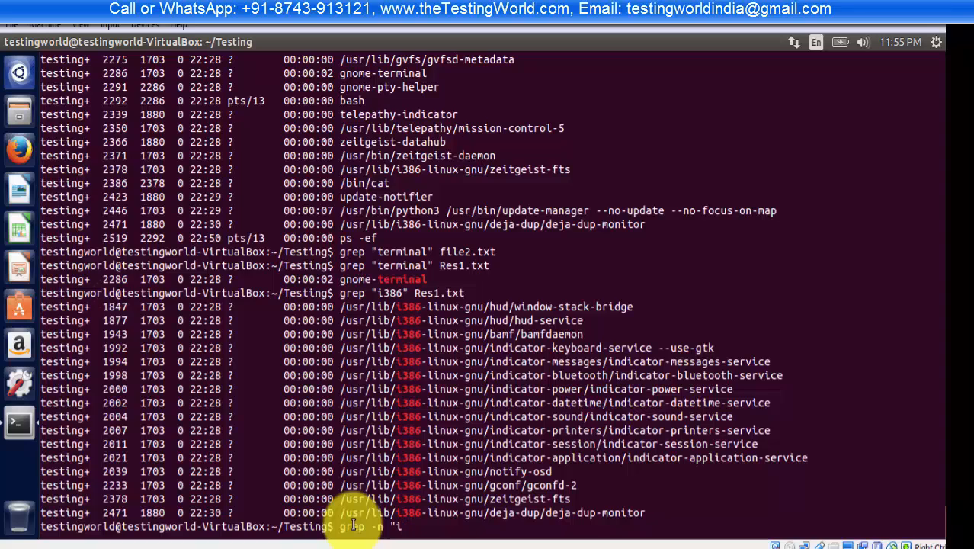
pyautogui.write('386')
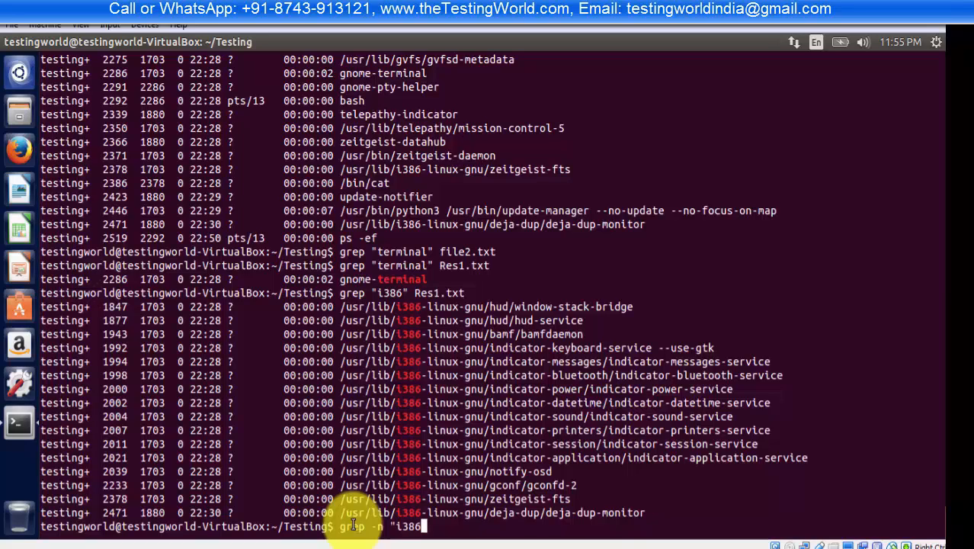
pyautogui.write('"')
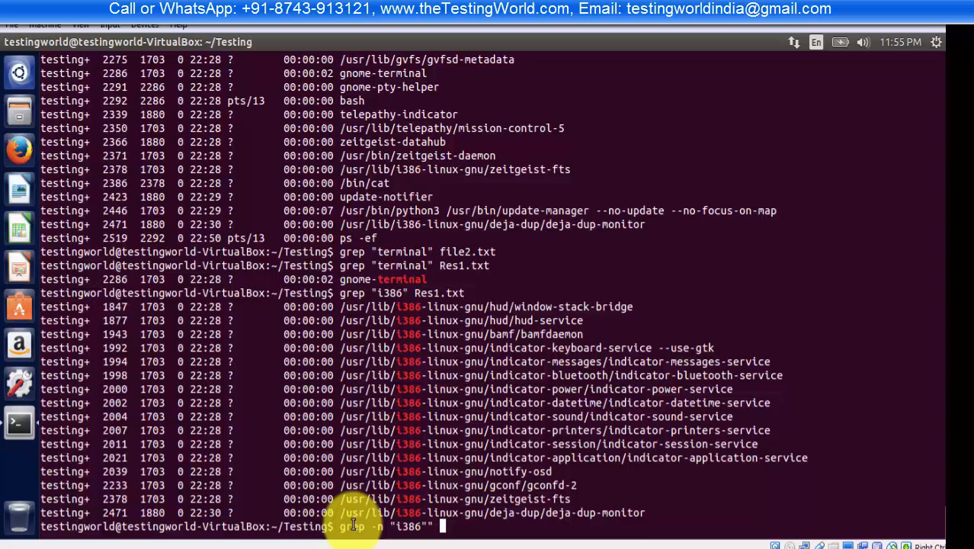
pyautogui.write('Res1')
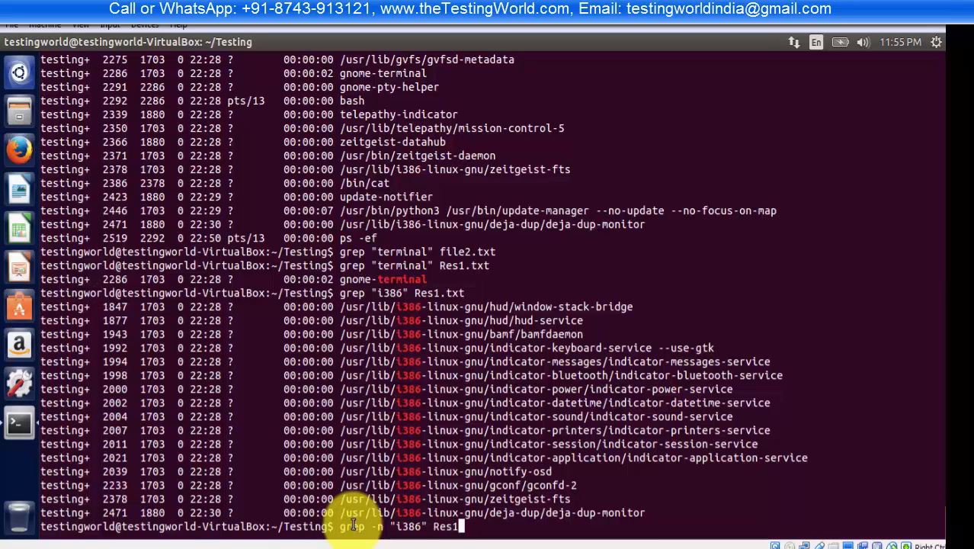
pyautogui.write(',')
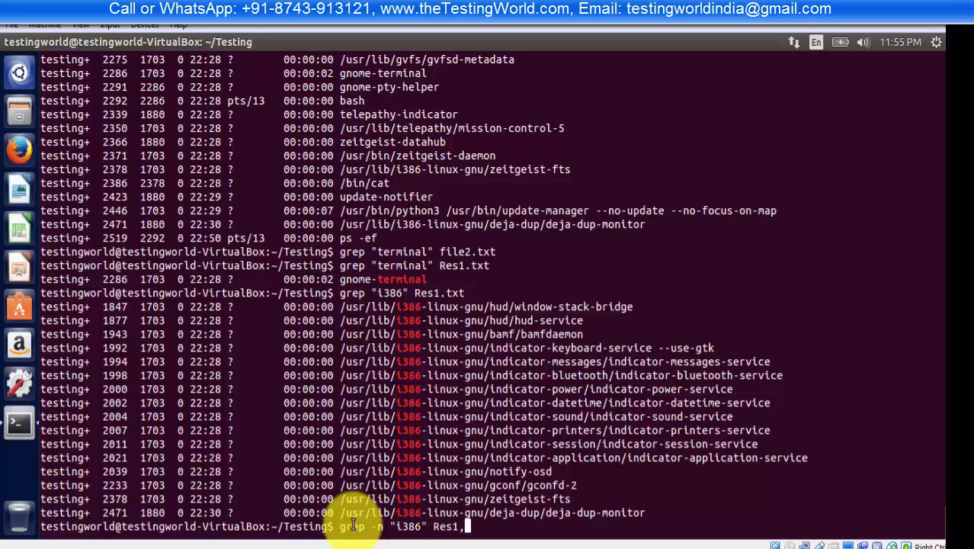
pyautogui.write('.txt')
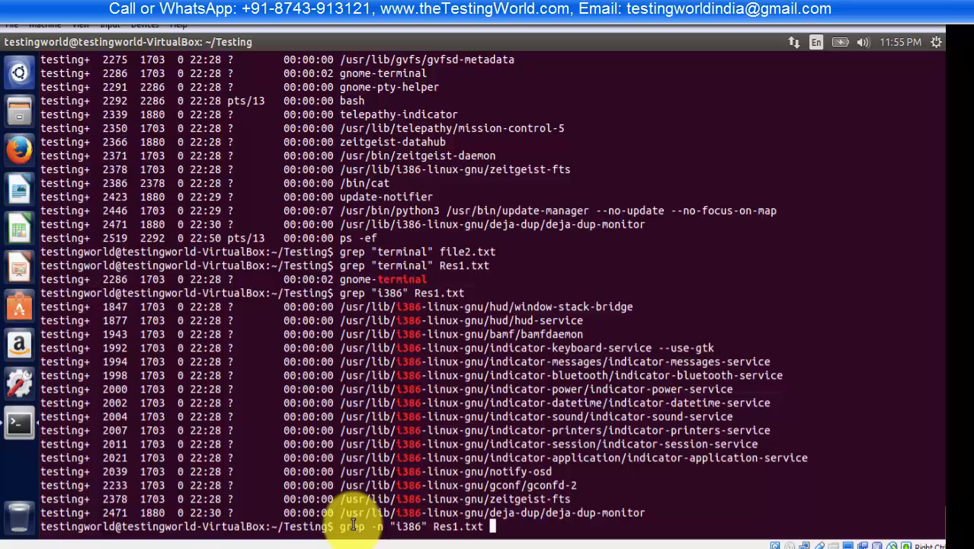
pyautogui.press('Return')
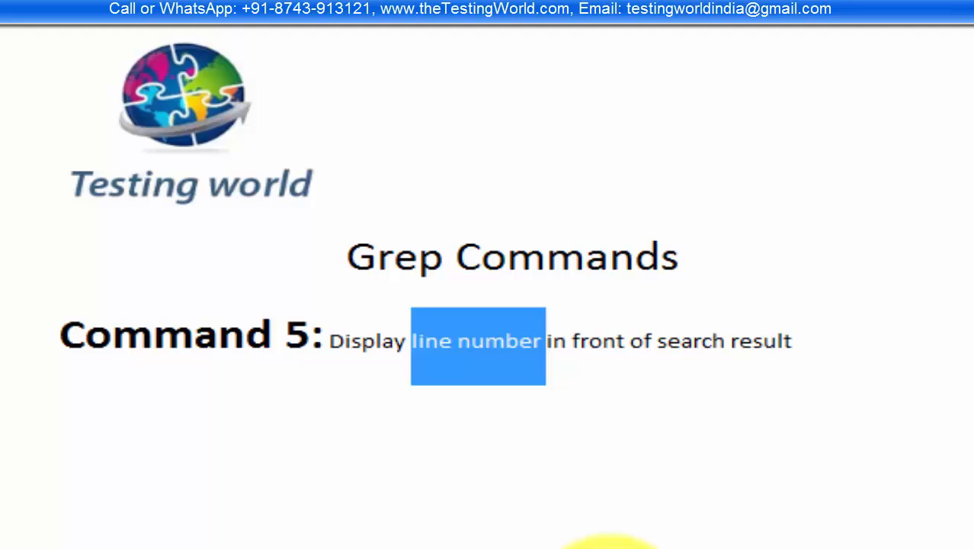
pyautogui.moveTo(387, 435)
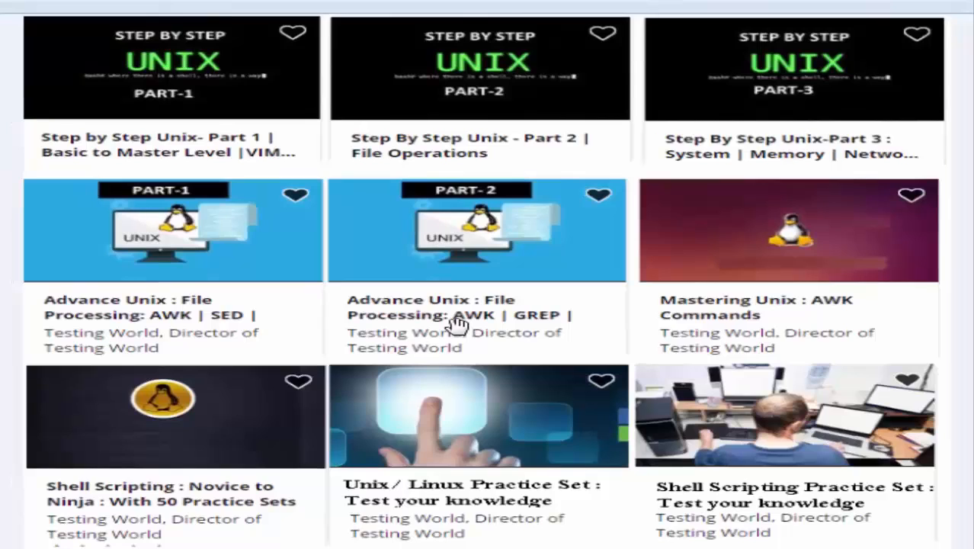
pyautogui.moveTo(411, 293)
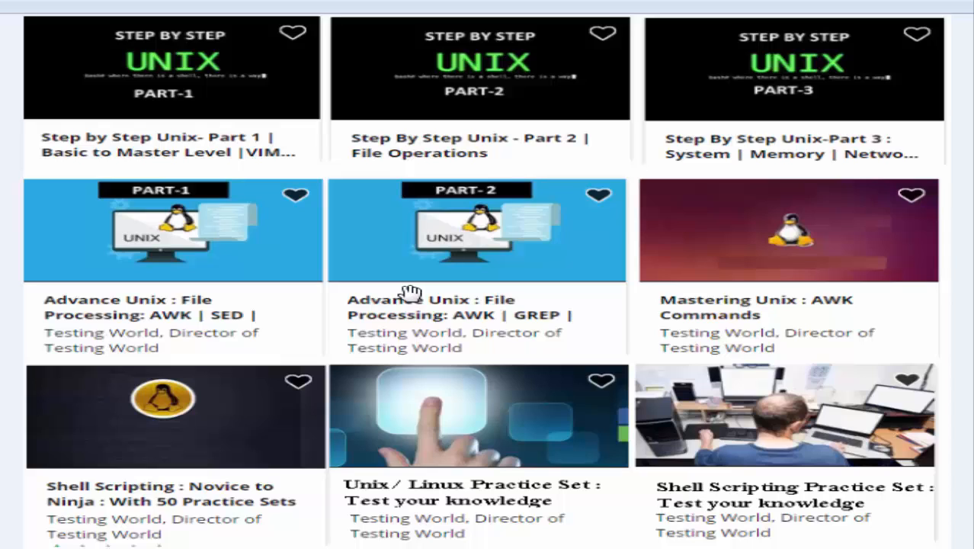
pyautogui.moveTo(109, 80)
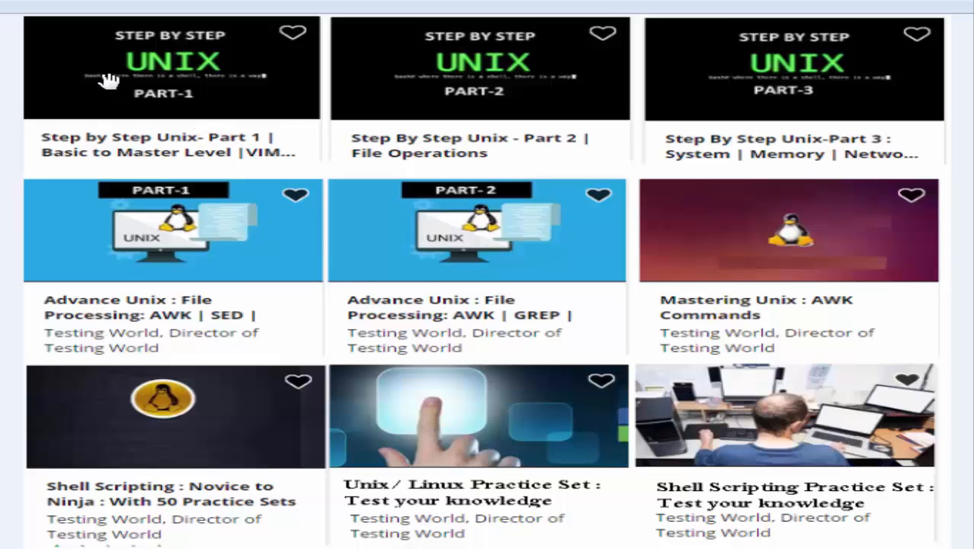
pyautogui.moveTo(432, 105)
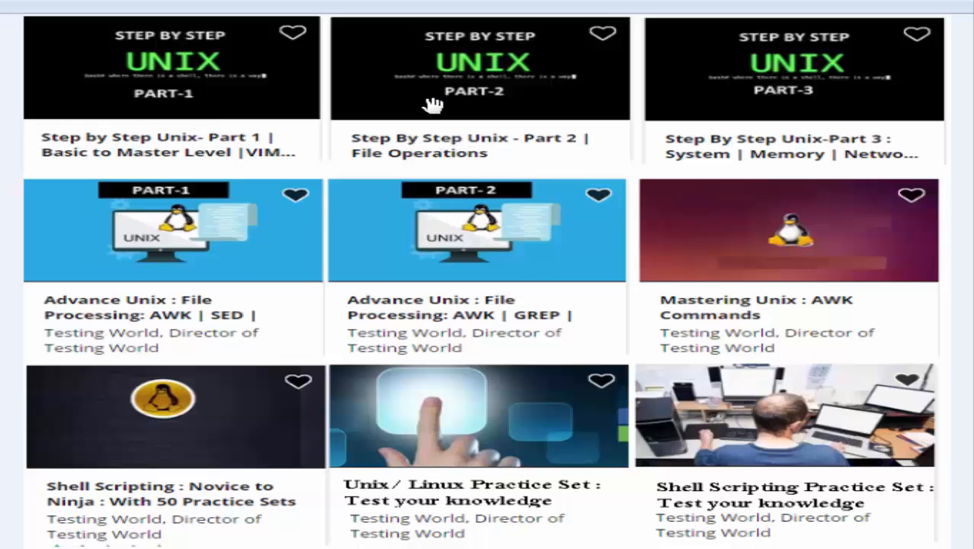
pyautogui.moveTo(478, 149)
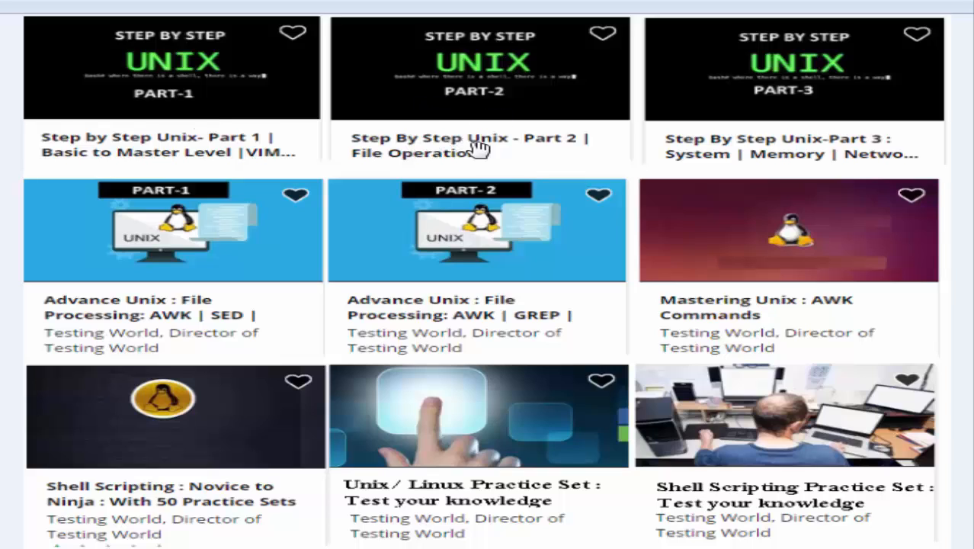
pyautogui.moveTo(570, 146)
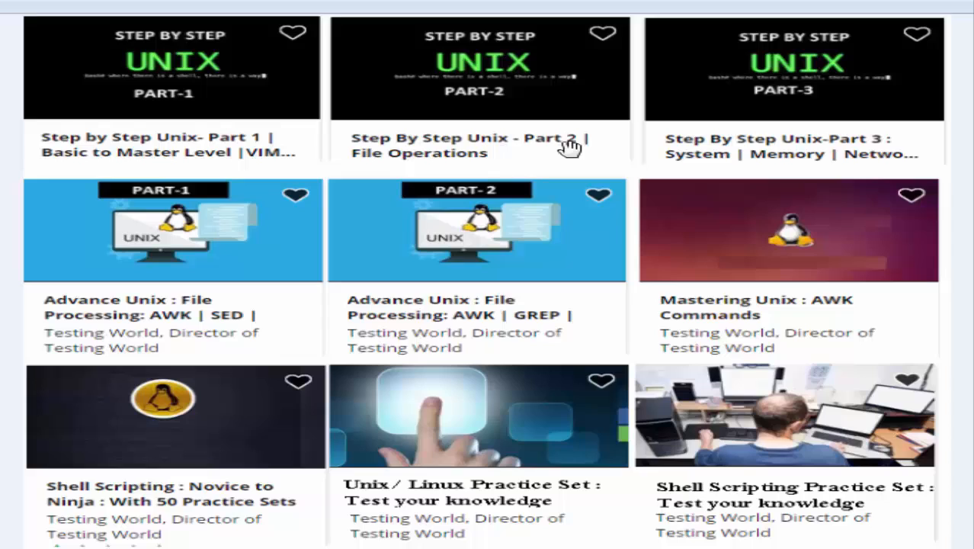
pyautogui.moveTo(460, 156)
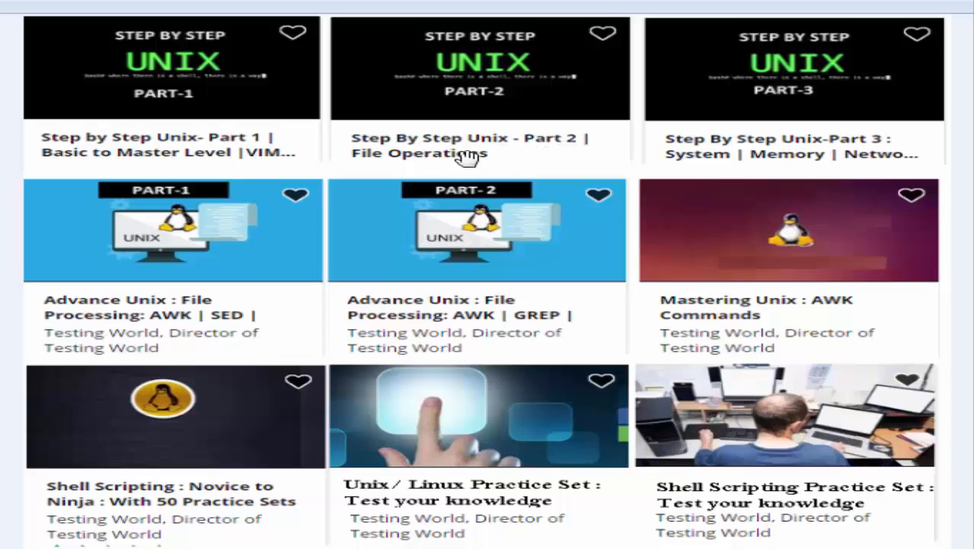
pyautogui.moveTo(534, 156)
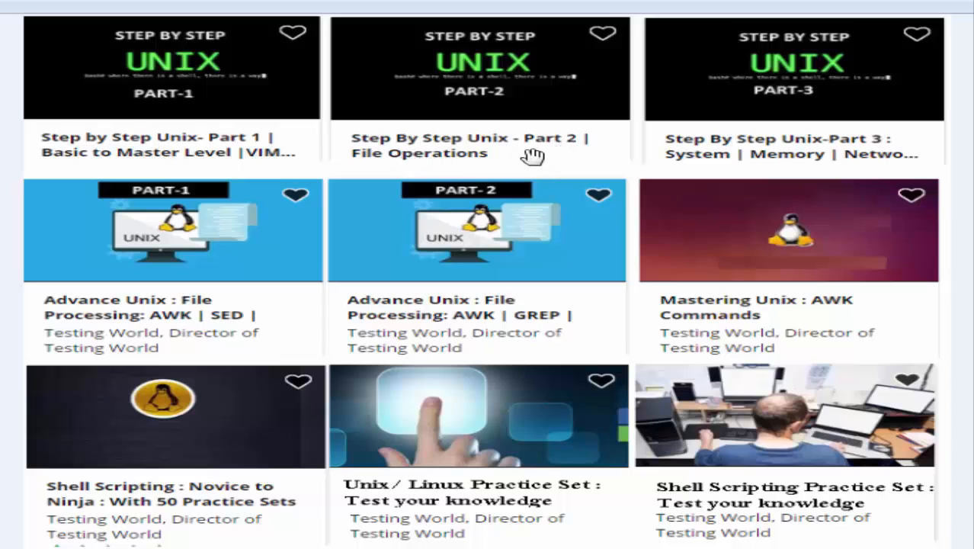
pyautogui.moveTo(700, 64)
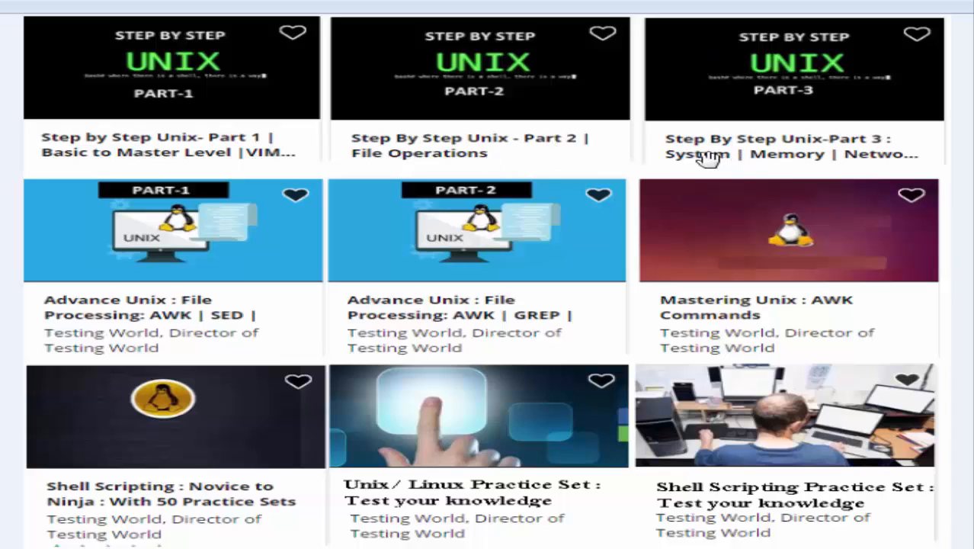
pyautogui.moveTo(823, 164)
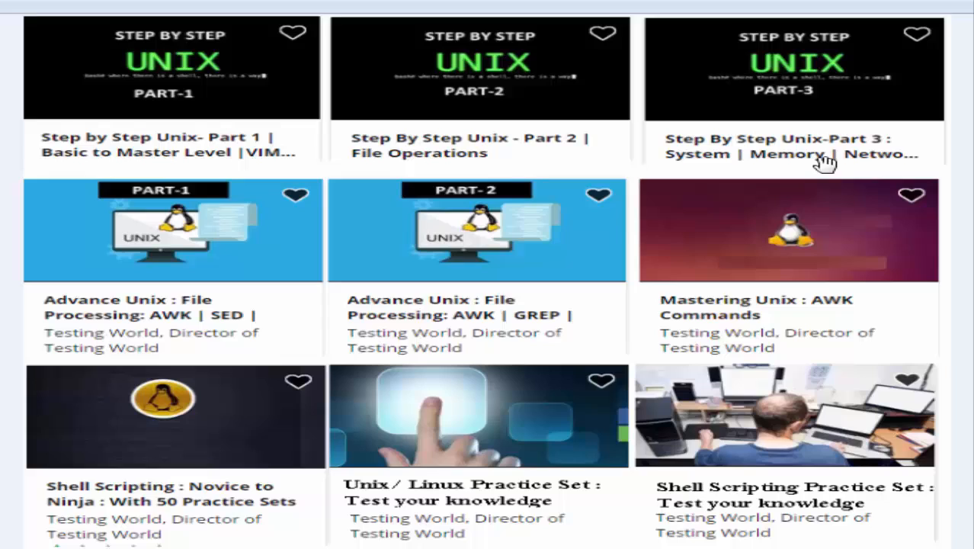
pyautogui.moveTo(450, 141)
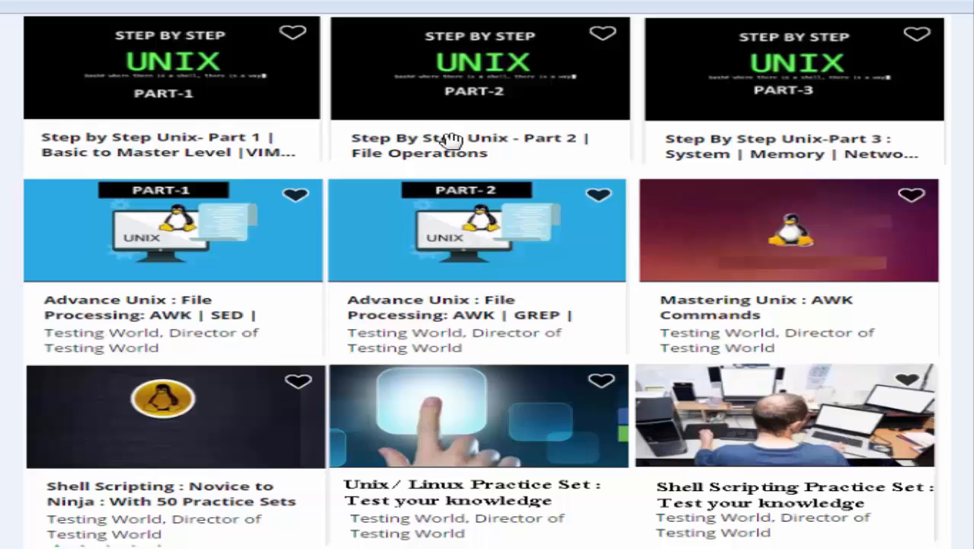
pyautogui.moveTo(589, 136)
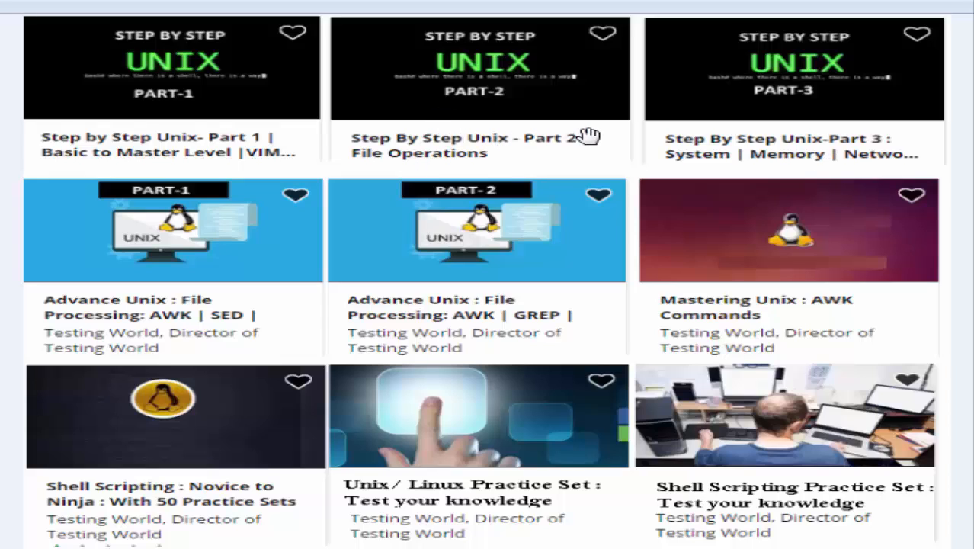
pyautogui.moveTo(766, 136)
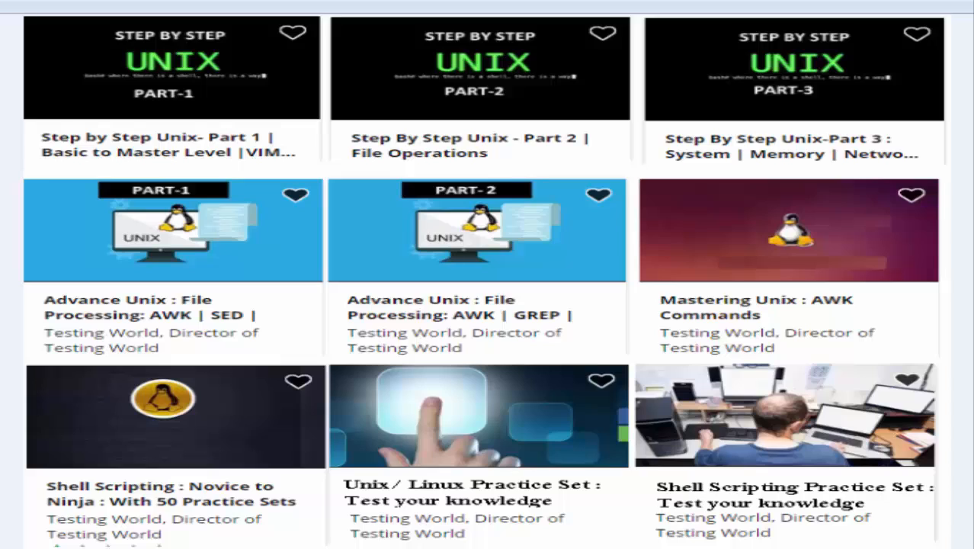
pyautogui.moveTo(256, 231)
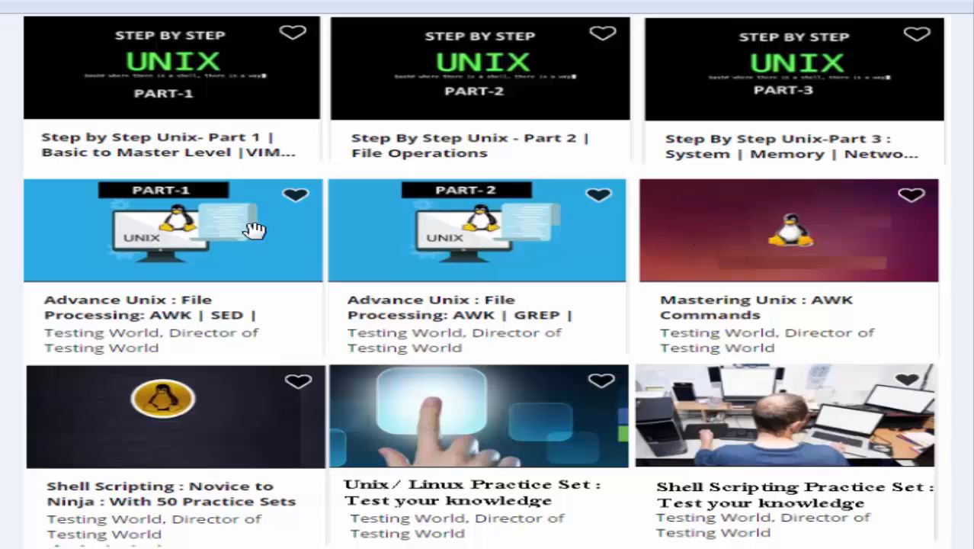
pyautogui.moveTo(210, 315)
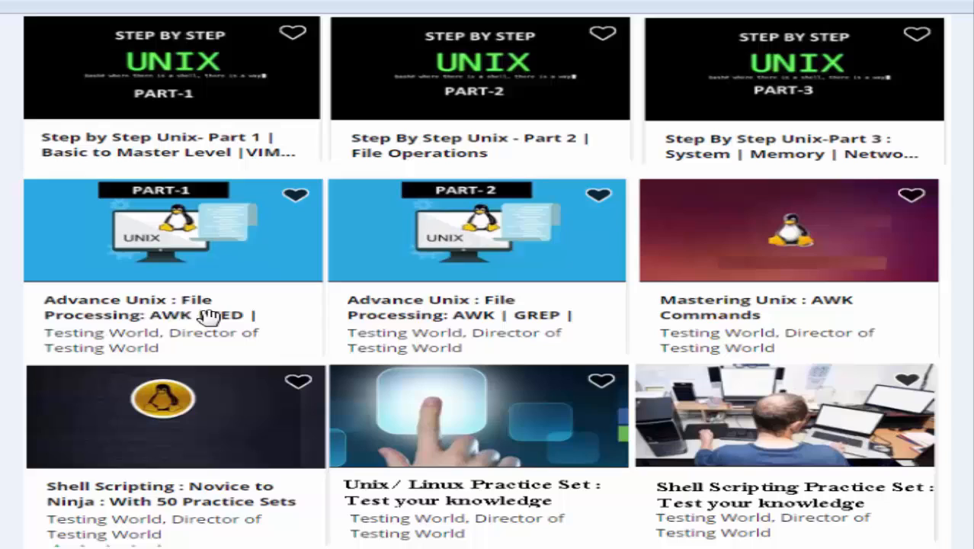
pyautogui.moveTo(221, 315)
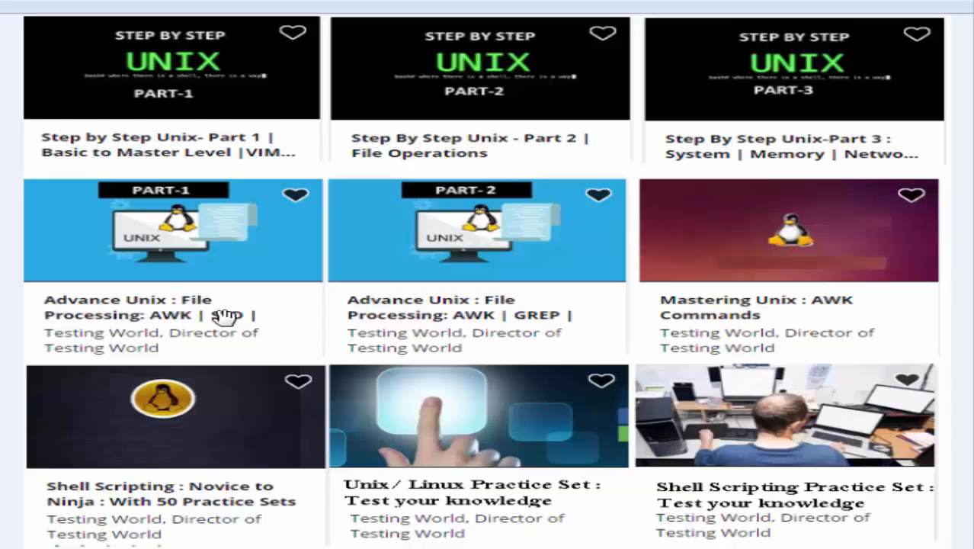
pyautogui.moveTo(324, 273)
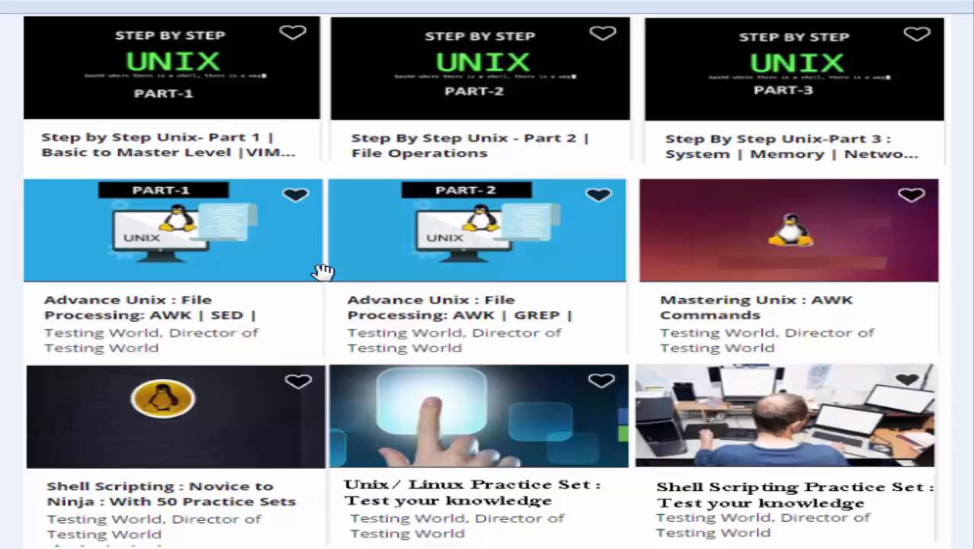
pyautogui.moveTo(472, 252)
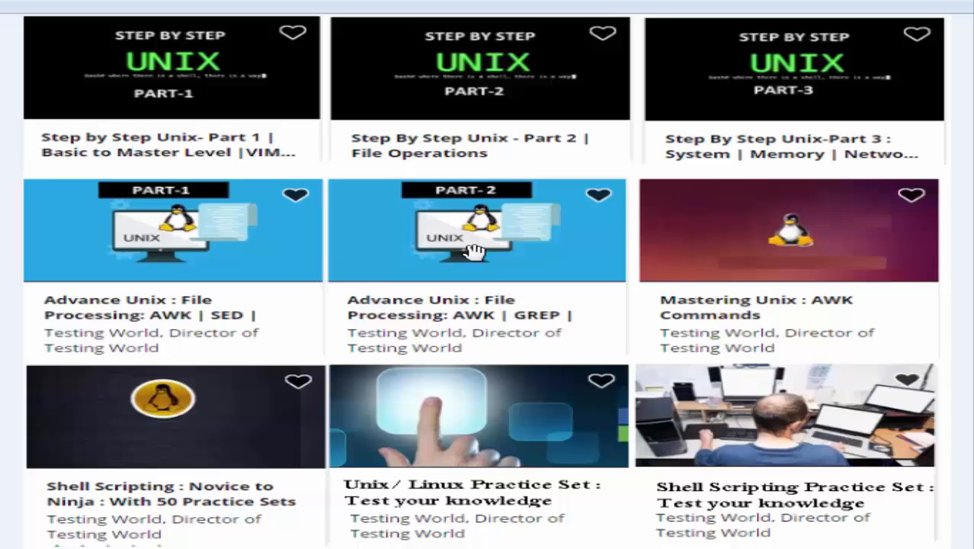
pyautogui.moveTo(850, 223)
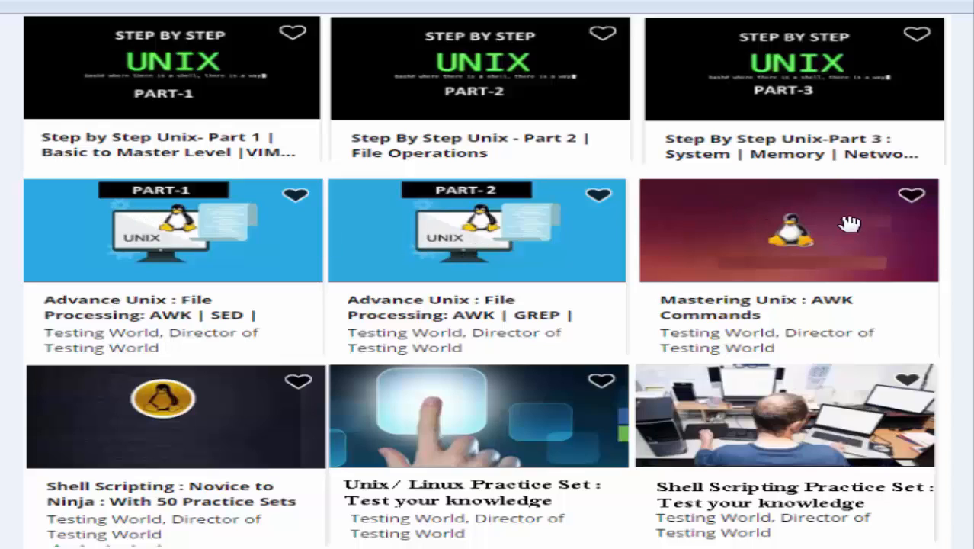
pyautogui.moveTo(796, 244)
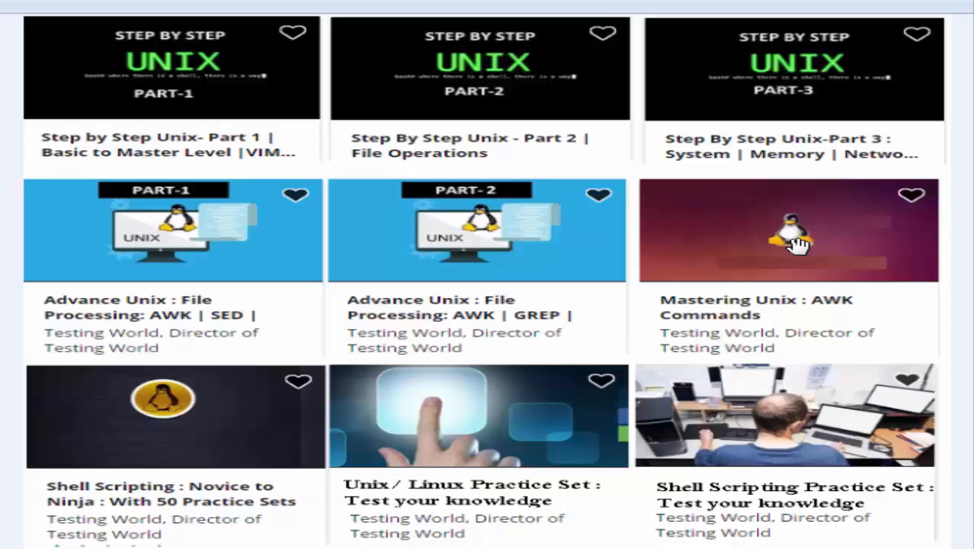
pyautogui.moveTo(231, 429)
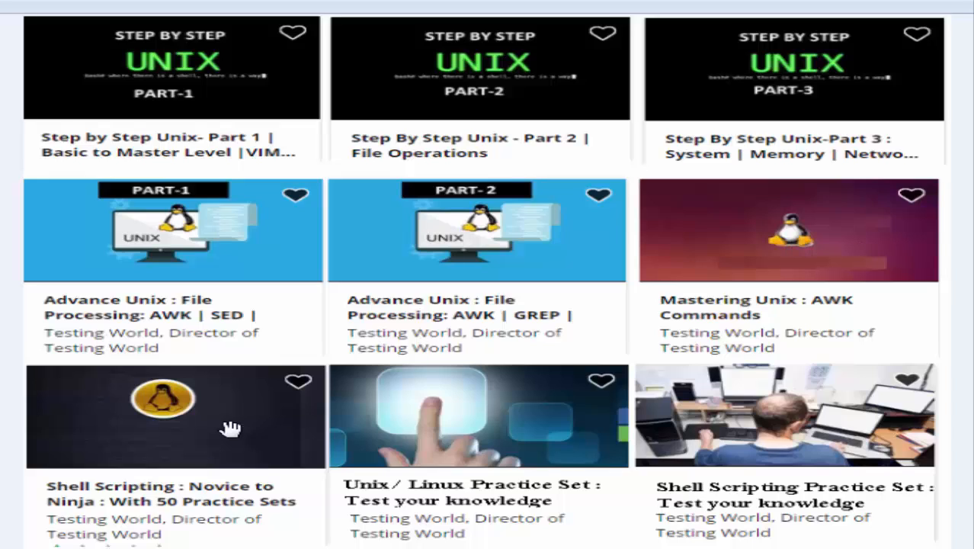
pyautogui.moveTo(258, 435)
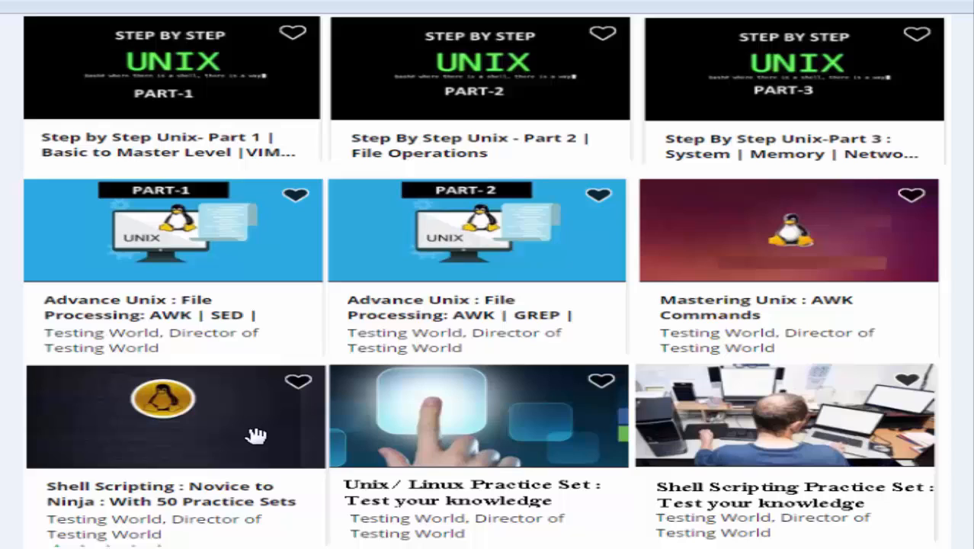
pyautogui.moveTo(216, 517)
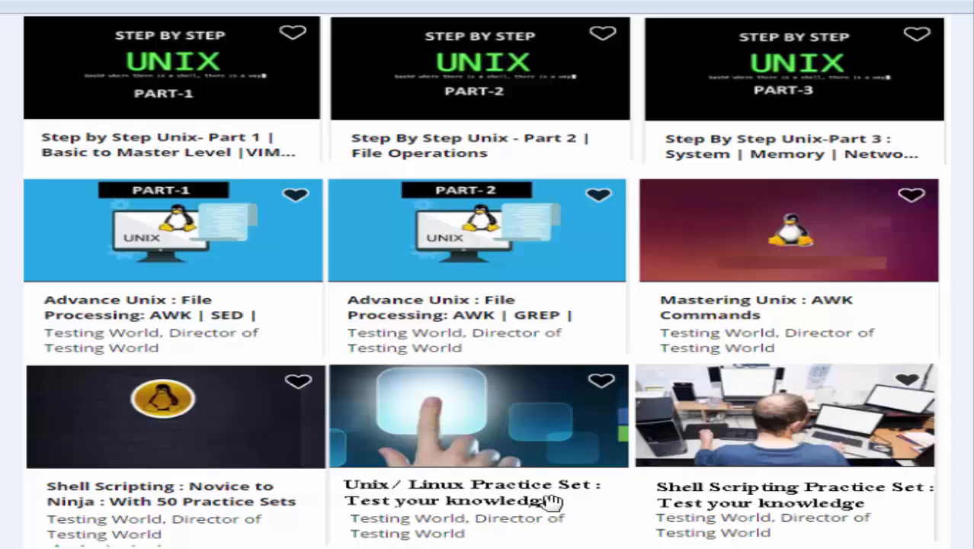
pyautogui.moveTo(358, 329)
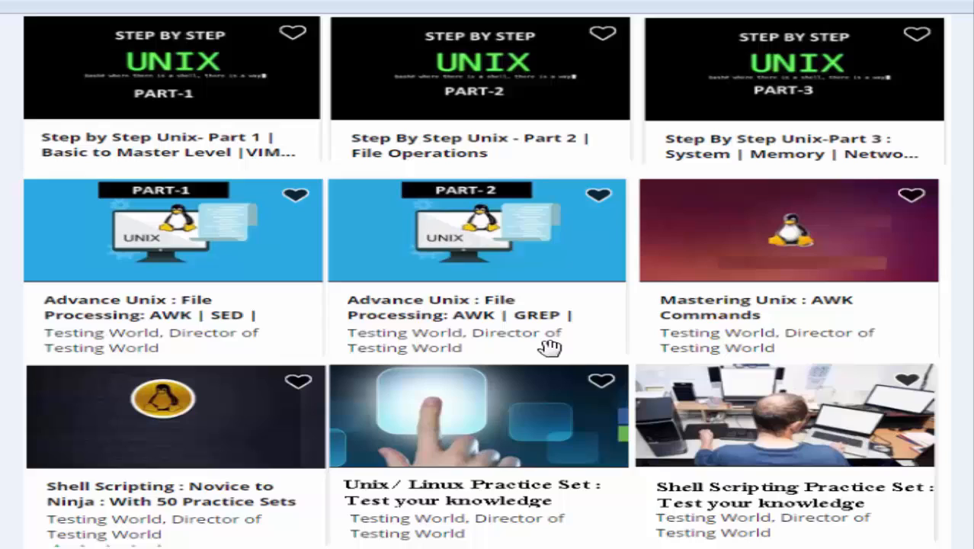
pyautogui.moveTo(443, 415)
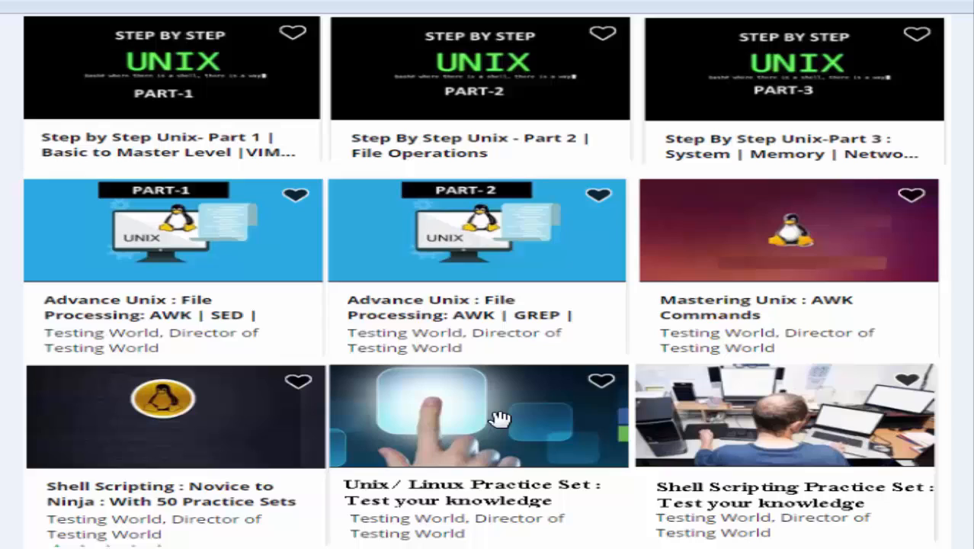
pyautogui.moveTo(549, 429)
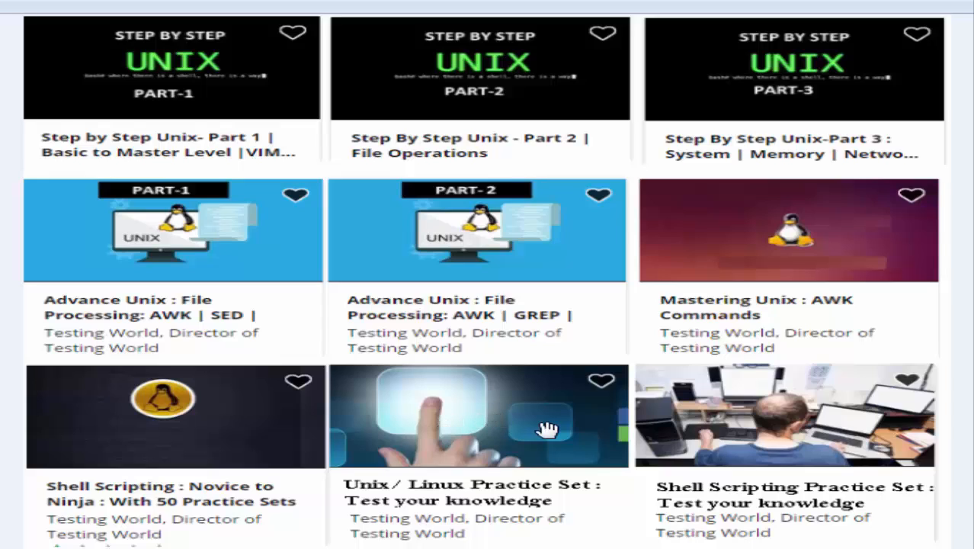